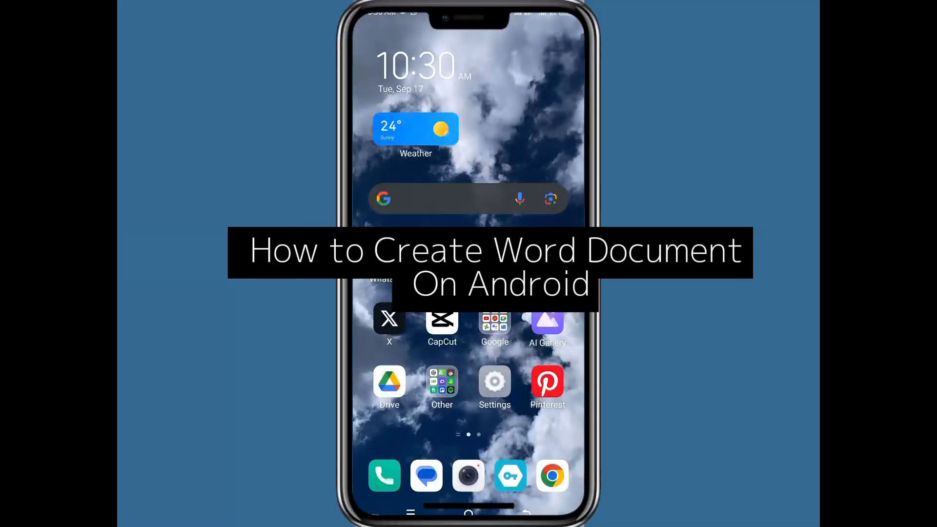
# - Swipe left to the home page showing the Play Store and Calendar icons
pyautogui.hscroll(-3)
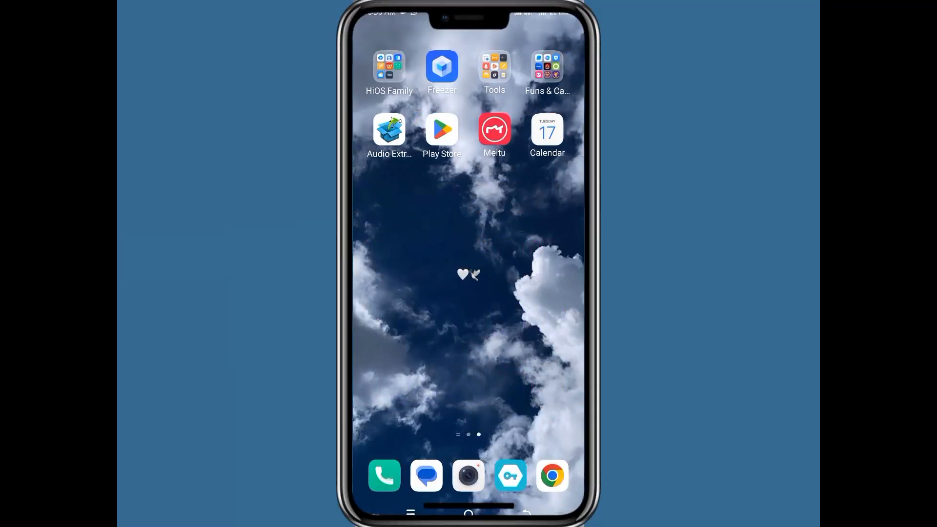
# - Install Microsoft 365 (Office) from Google Play Store and launch it
pyautogui.click(442, 129)
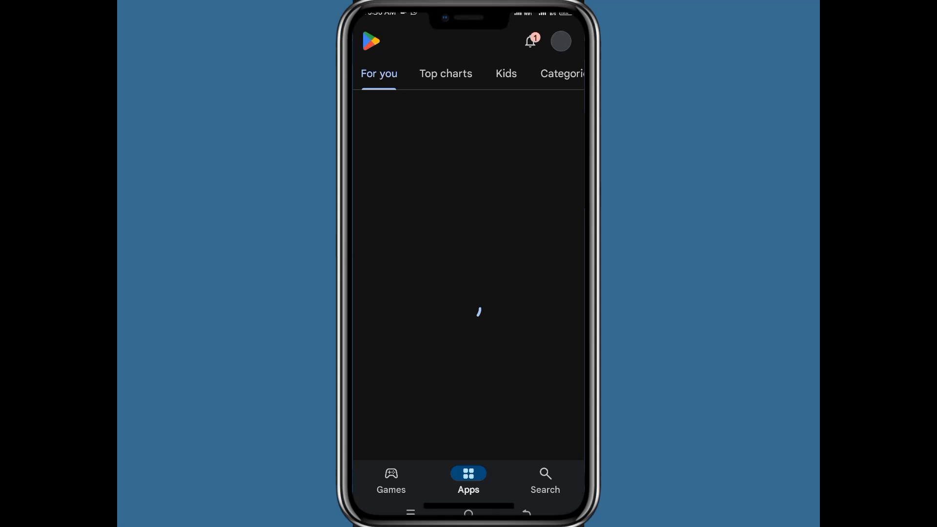
pyautogui.click(545, 480)
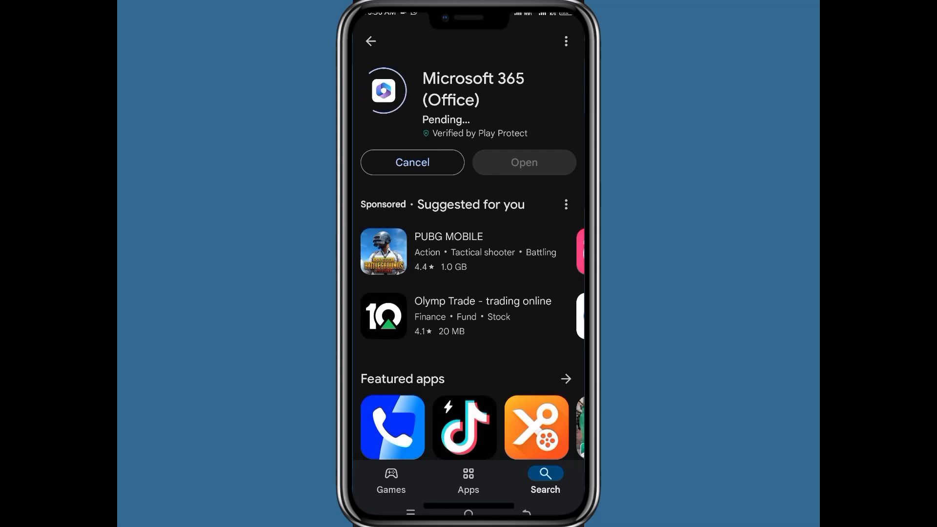
pyautogui.click(524, 162)
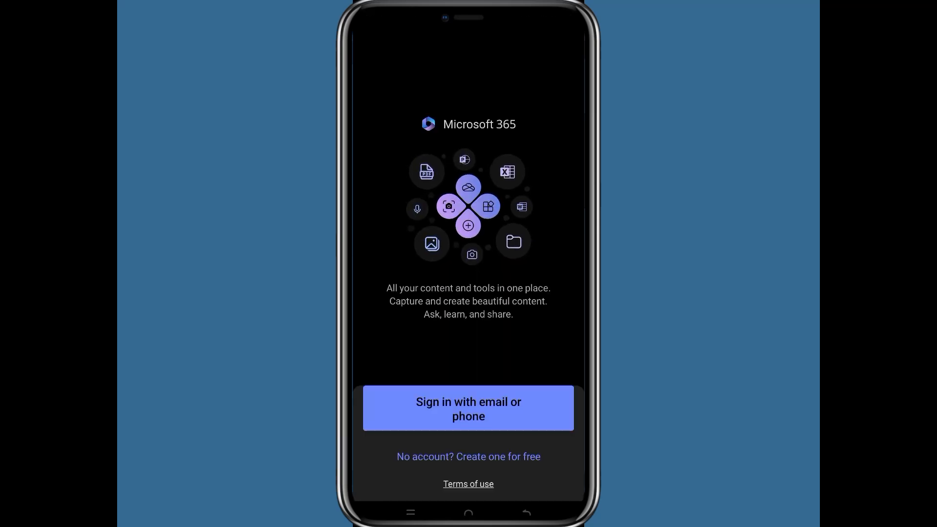
# - Sign in with email or phone to reach the Create page
pyautogui.click(468, 409)
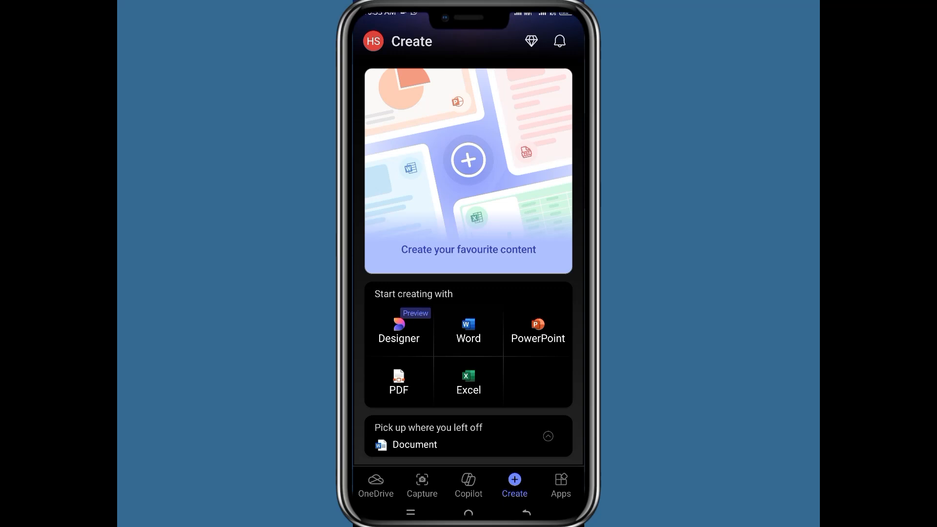
# - Choose Word under 'Start creating with' and create a blank document
pyautogui.click(468, 330)
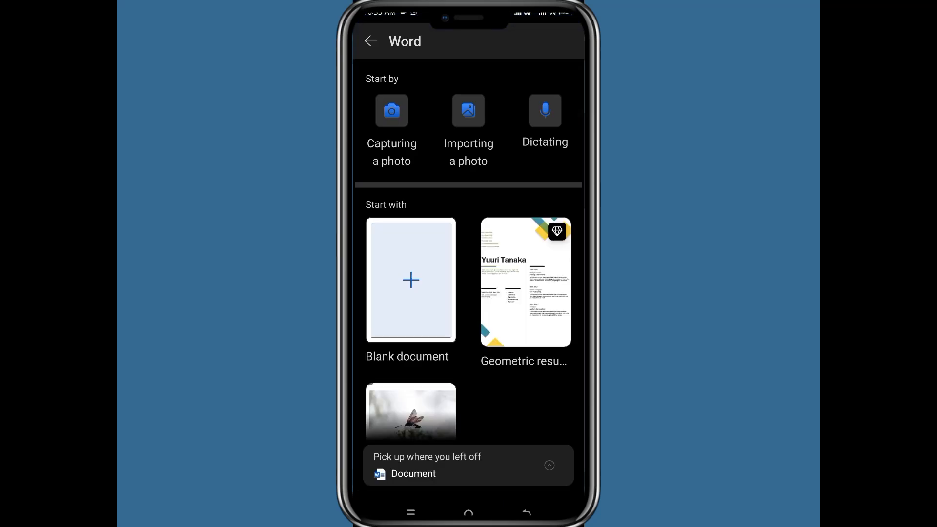
pyautogui.scroll(-3)
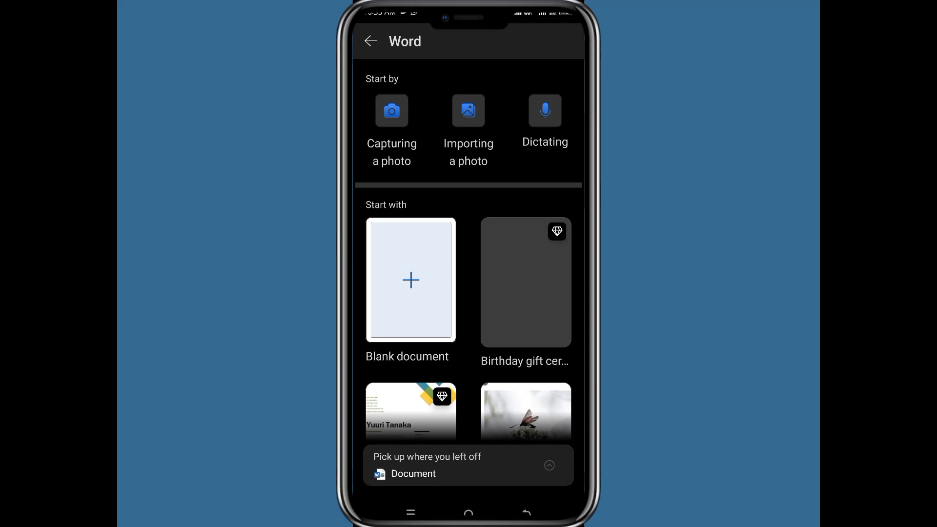
pyautogui.click(411, 280)
pyautogui.write('Here you can create')
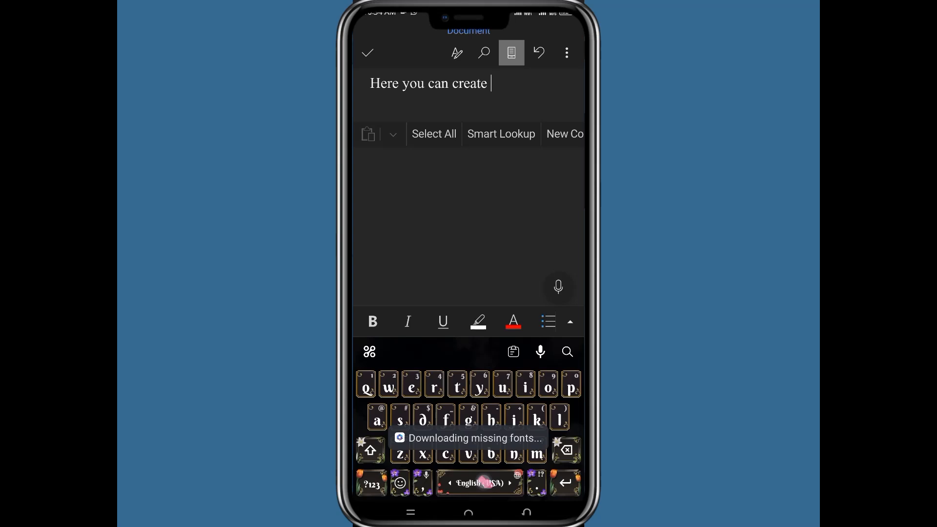
# - Type 'Here you can create your word document' into the blank document
pyautogui.write('your word')
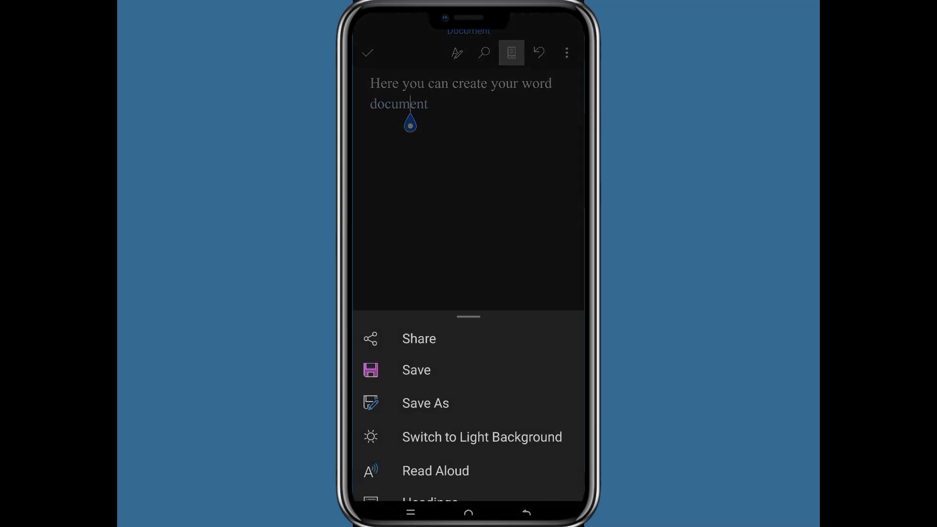
# - Save As 'word doc.' into the device's Download folder
pyautogui.click(425, 403)
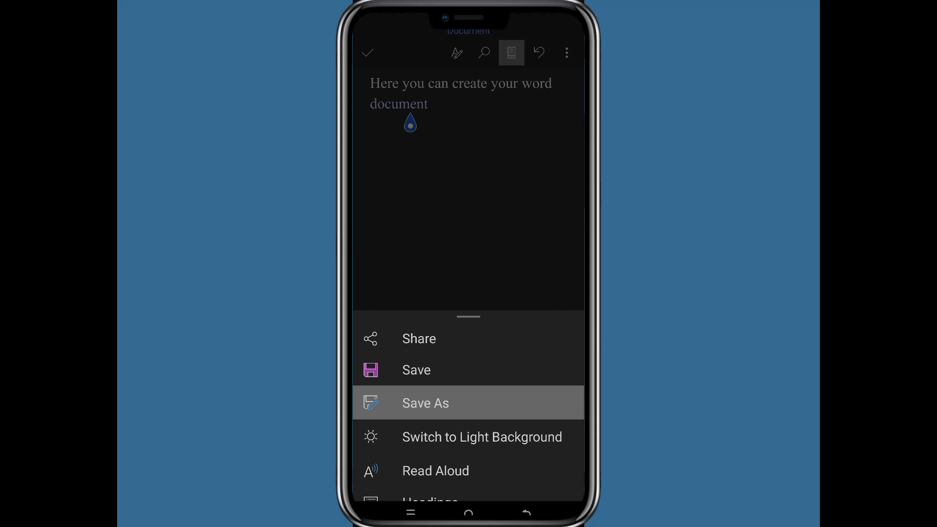
pyautogui.click(425, 403)
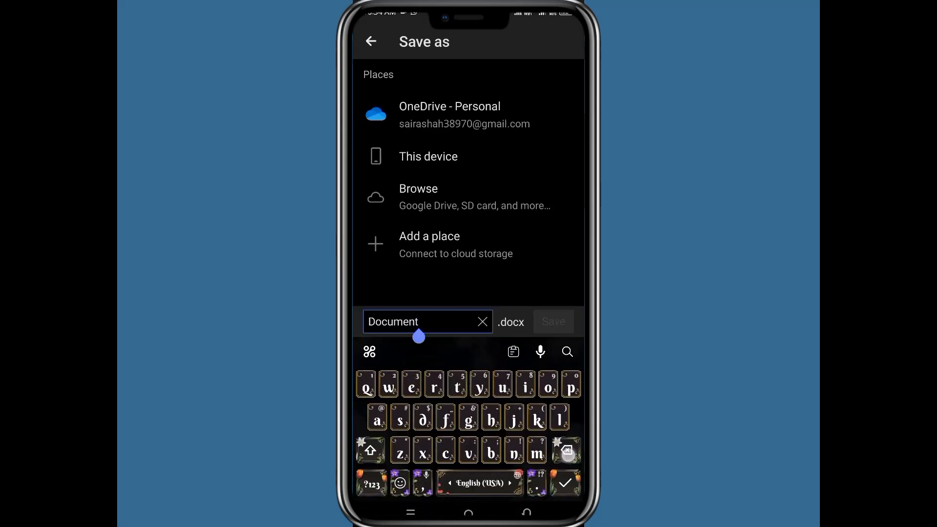
pyautogui.click(483, 322)
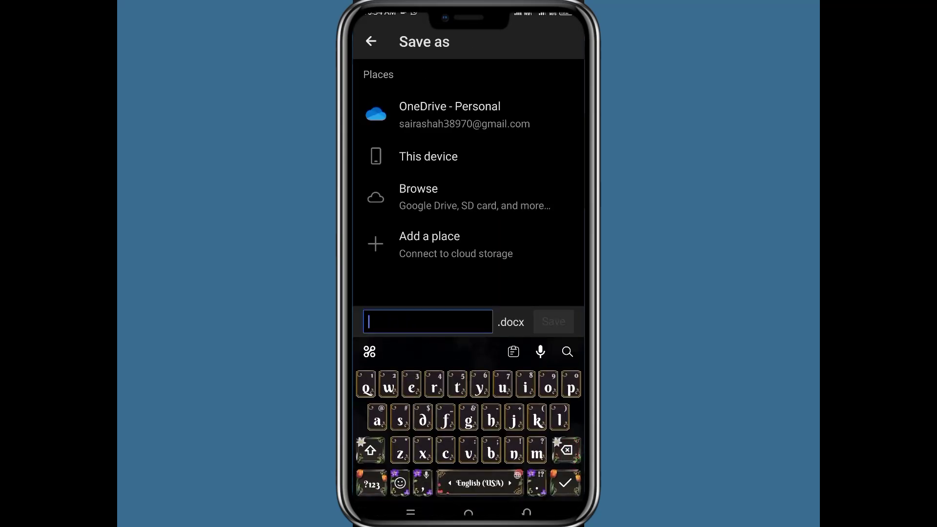
pyautogui.write('word doc.')
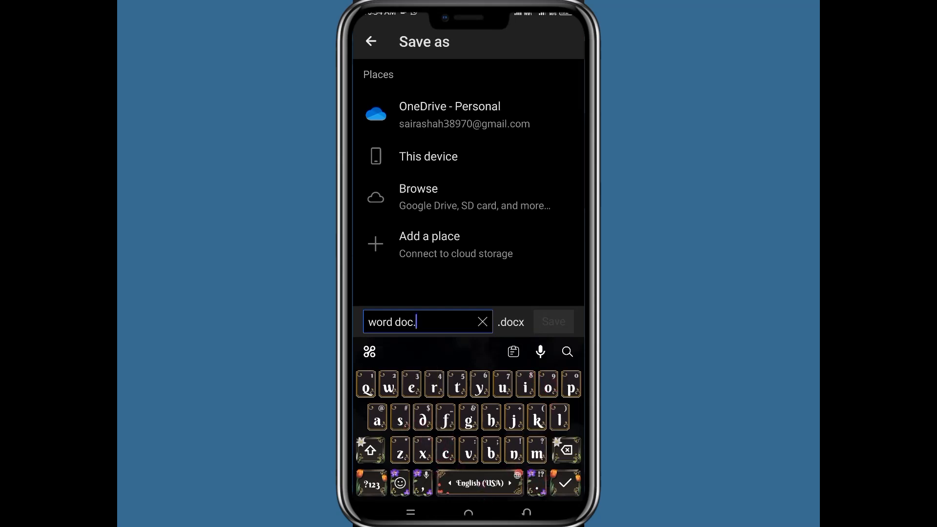
pyautogui.click(428, 156)
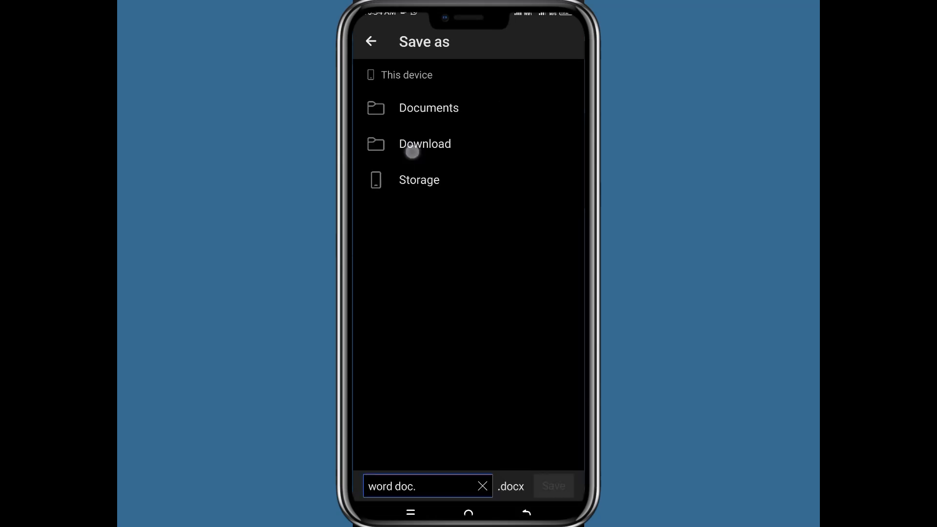
pyautogui.click(554, 486)
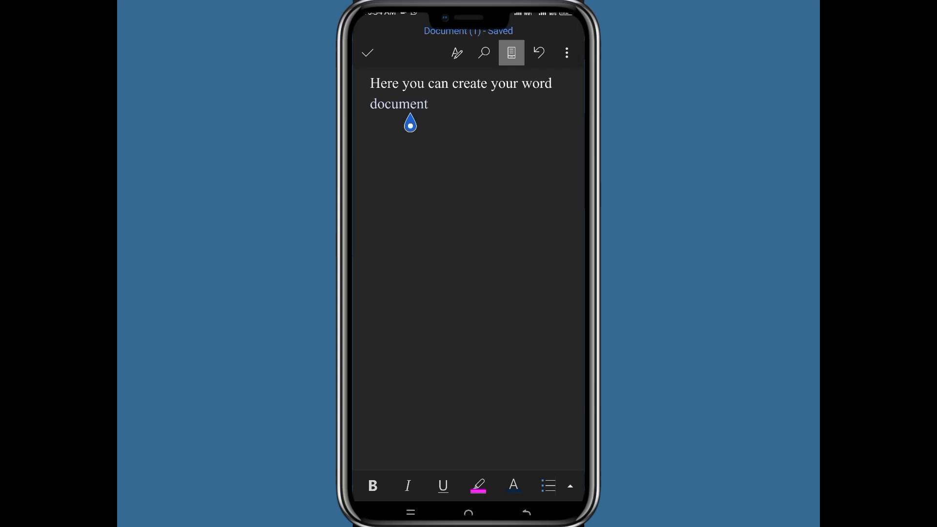